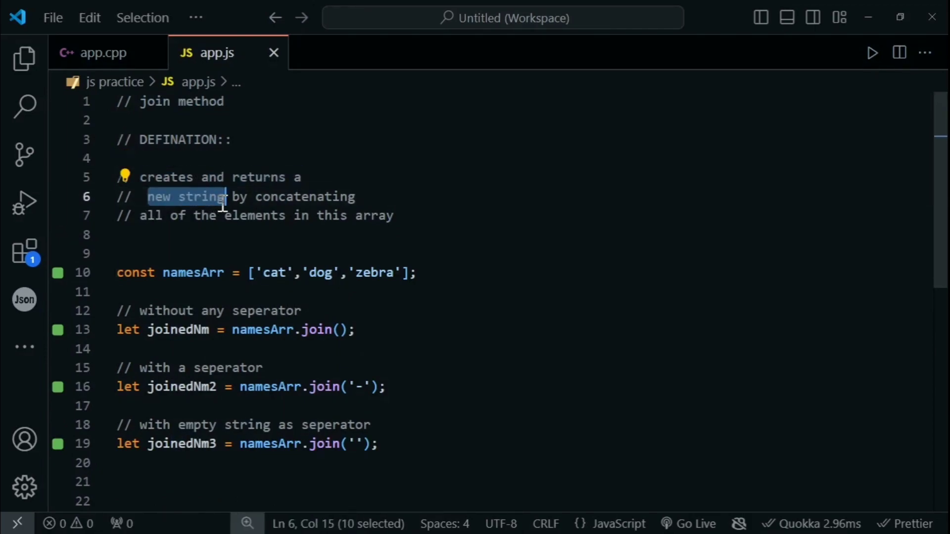
{"action": "left_click_drag", "start_coordinate": [225, 197], "coordinate": [351, 197]}
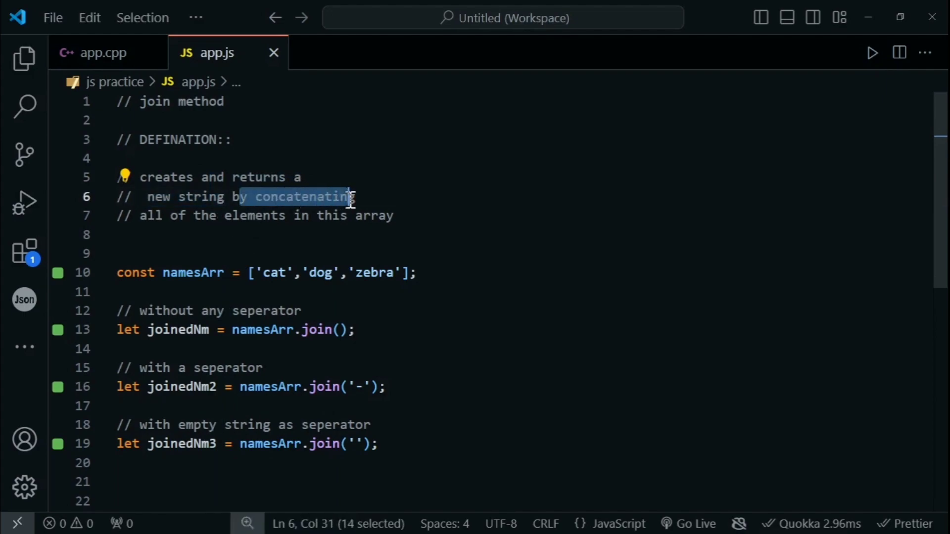
{"action": "left_click_drag", "start_coordinate": [348, 197], "coordinate": [394, 215]}
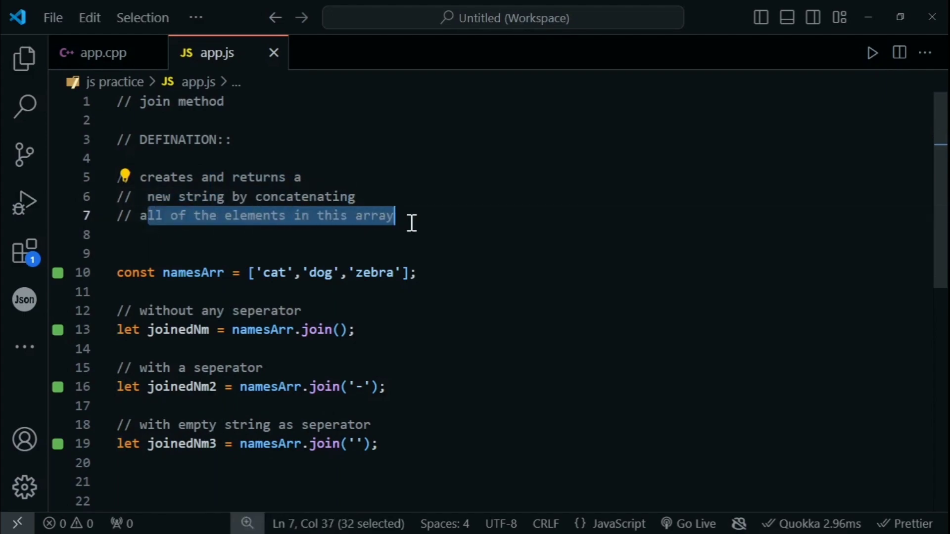
{"action": "scroll", "scroll_direction": "down", "scroll_amount": 3}
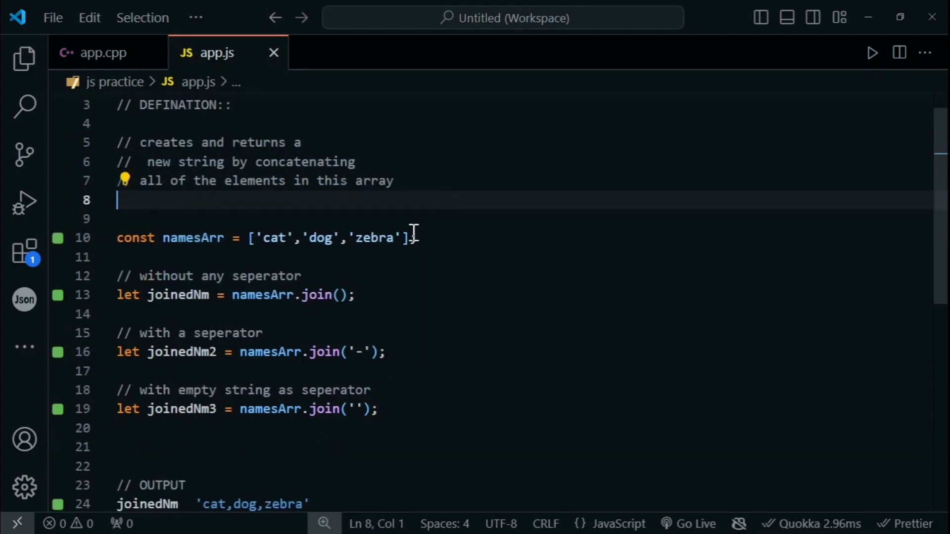
{"action": "scroll", "scroll_direction": "down", "scroll_amount": 3}
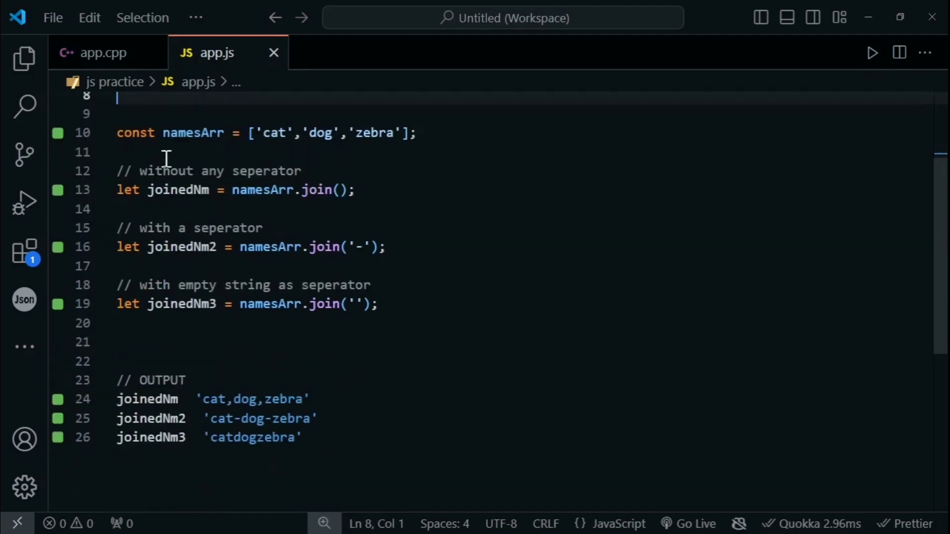
{"action": "double_click", "coordinate": [192, 132]}
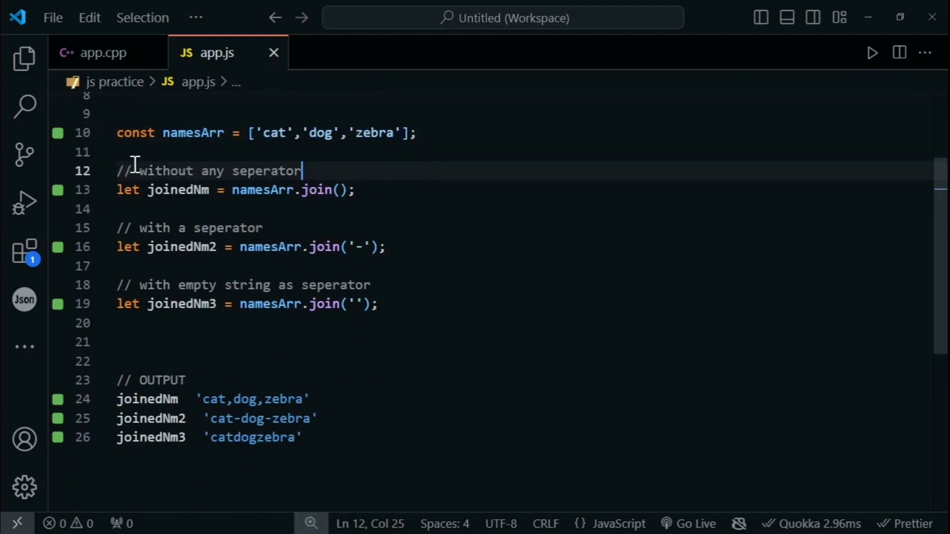
{"action": "left_click_drag", "start_coordinate": [139, 170], "coordinate": [240, 190]}
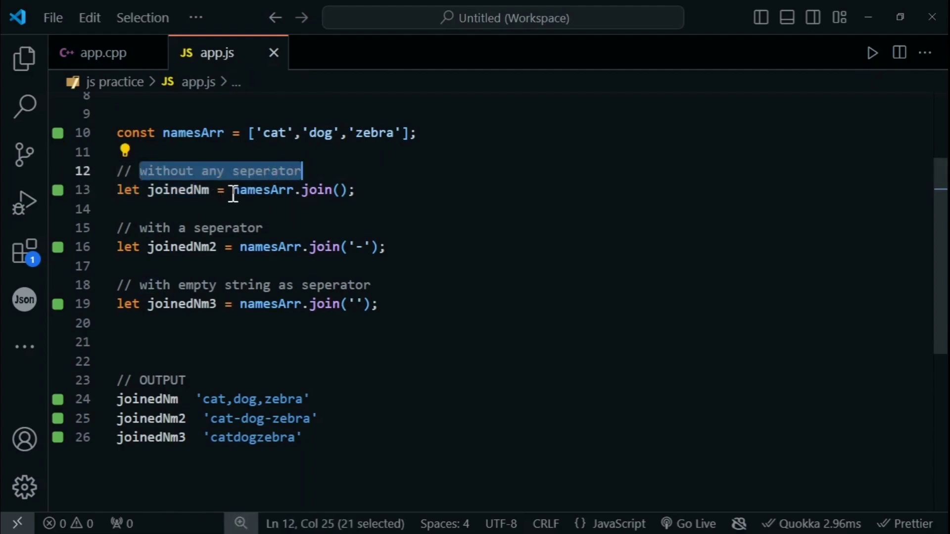
{"action": "double_click", "coordinate": [262, 189]}
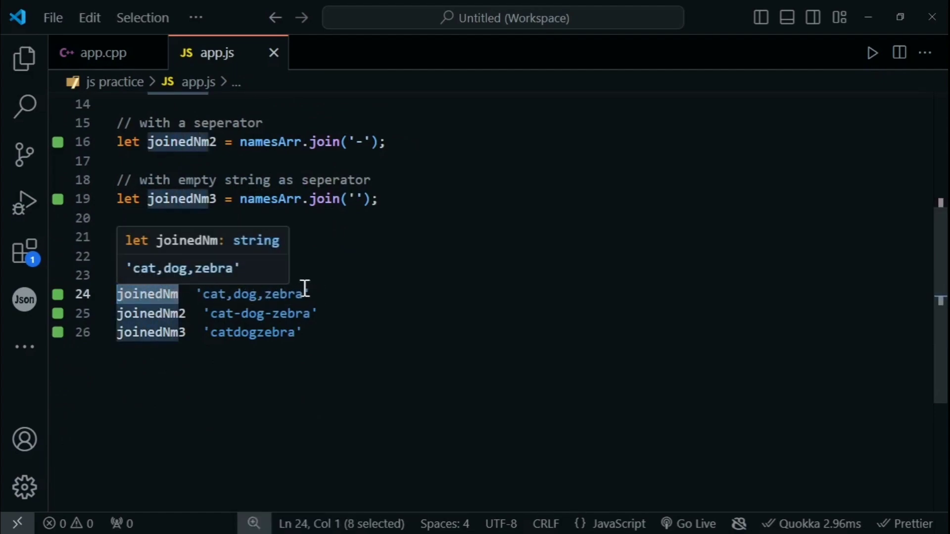
{"action": "mouse_move", "coordinate": [332, 283]}
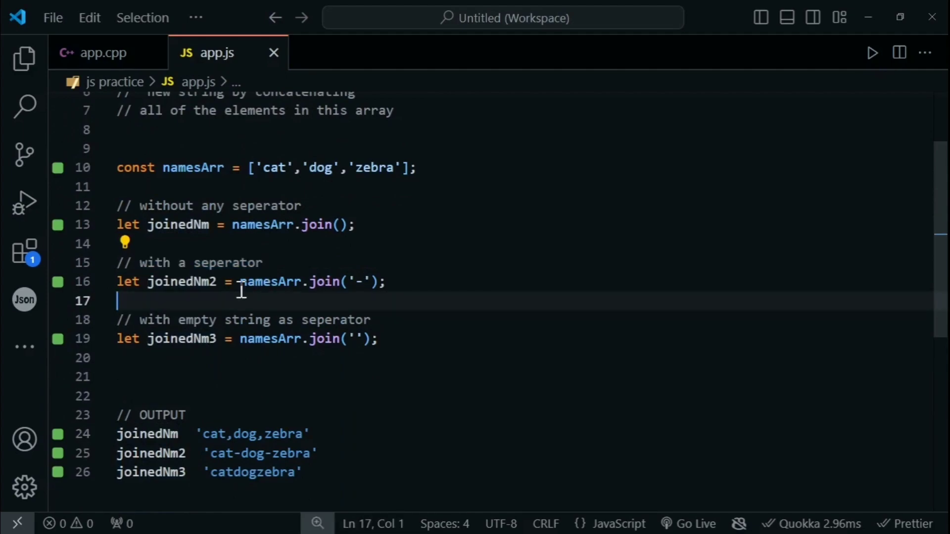
{"action": "double_click", "coordinate": [289, 281]}
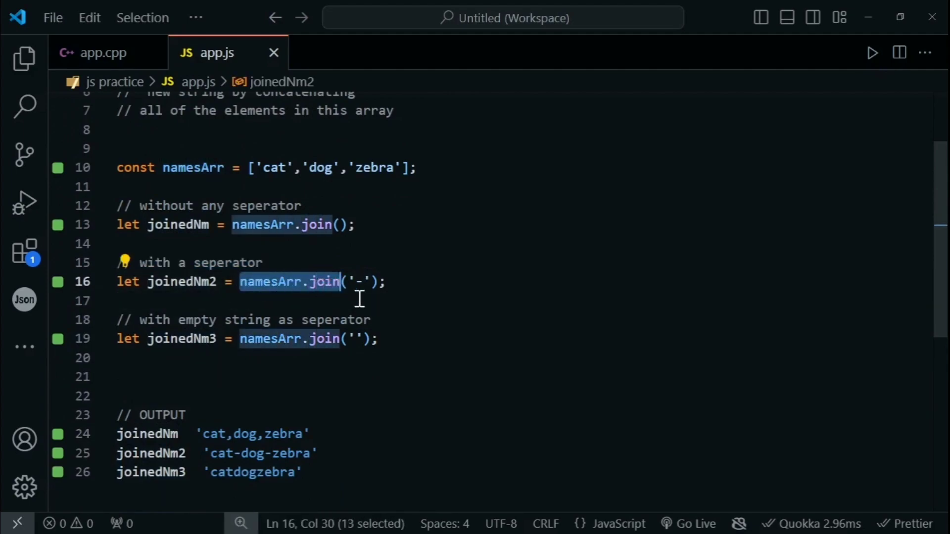